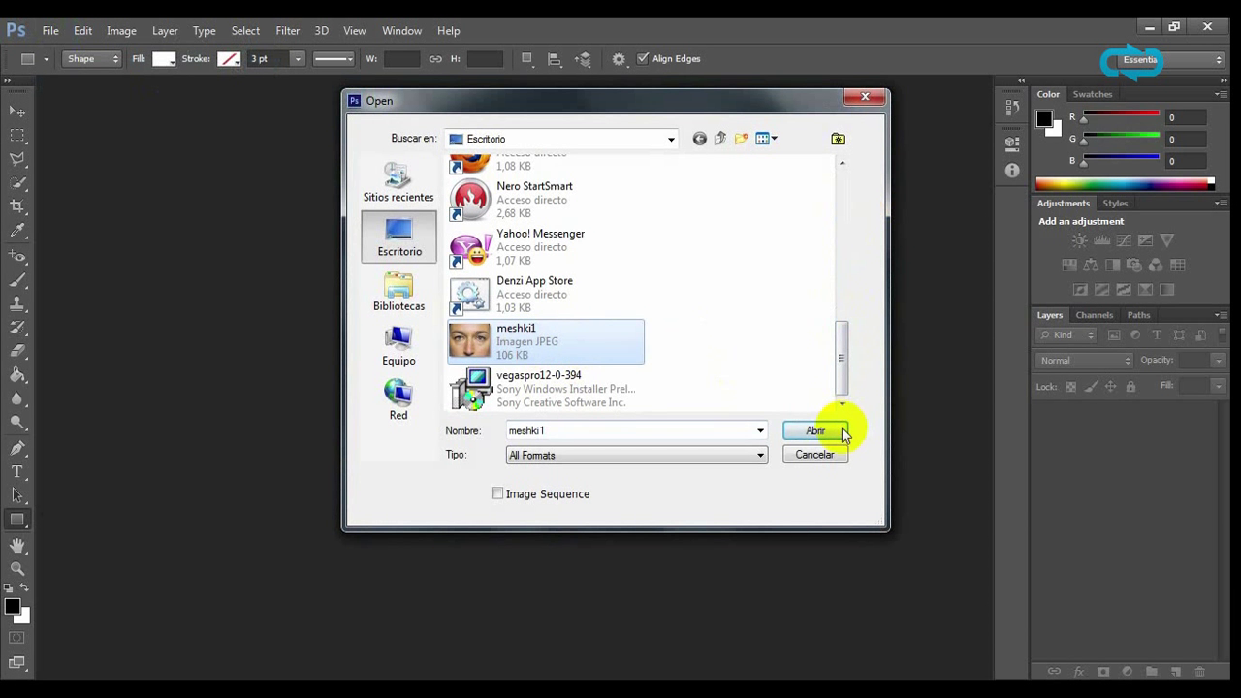
Open the face photo meshki1.jpg for editing
click(814, 430)
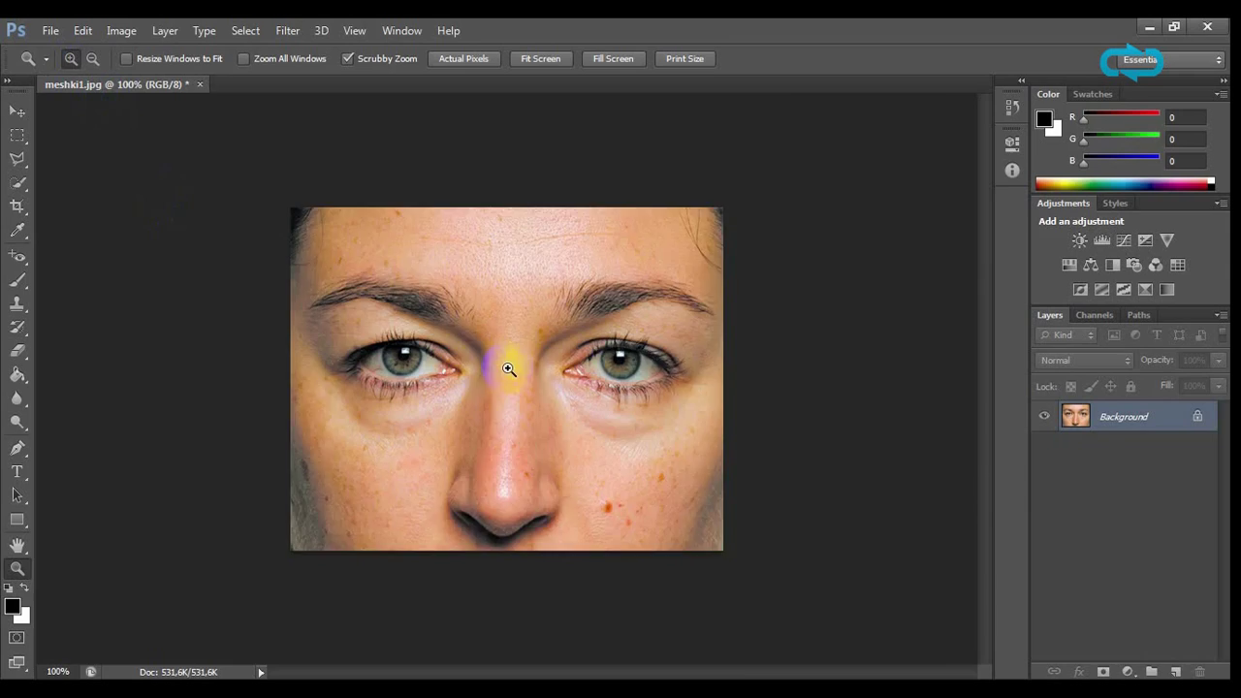
Zoom to 400% on the left eye and its under-eye bag
click(508, 371)
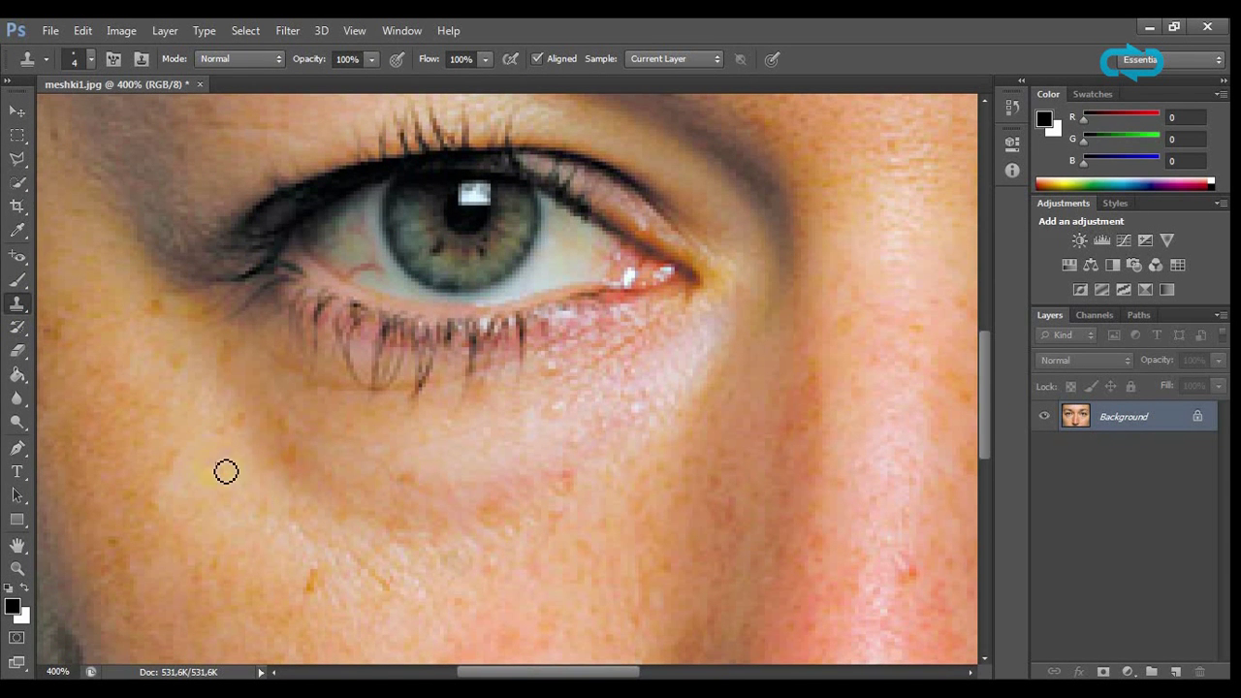
mouse_move(217, 469)
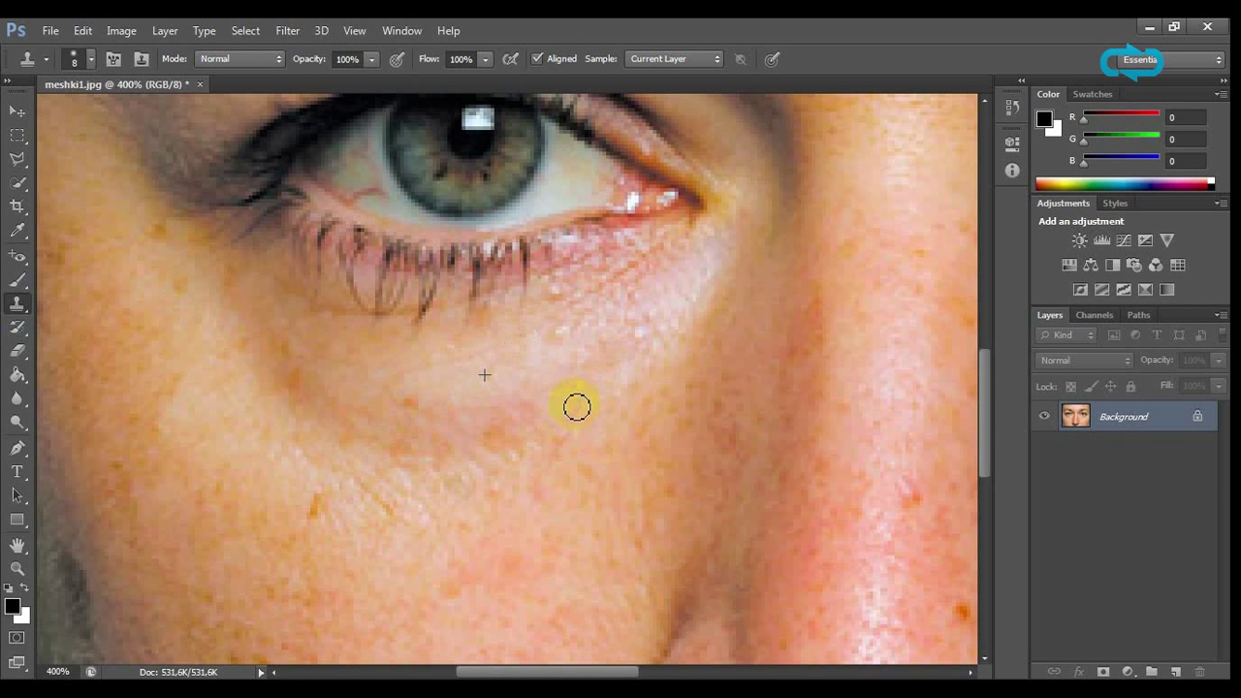
Clone sampled cheek skin over the left under-eye bag to lighten it
click(537, 405)
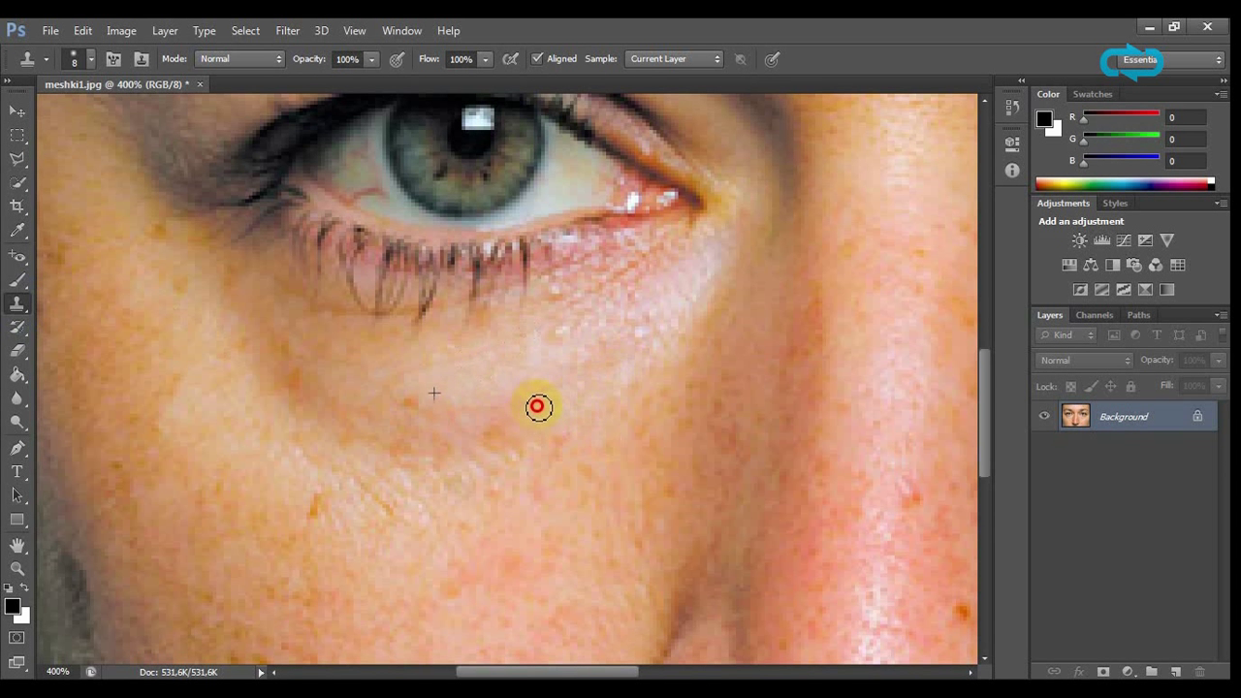